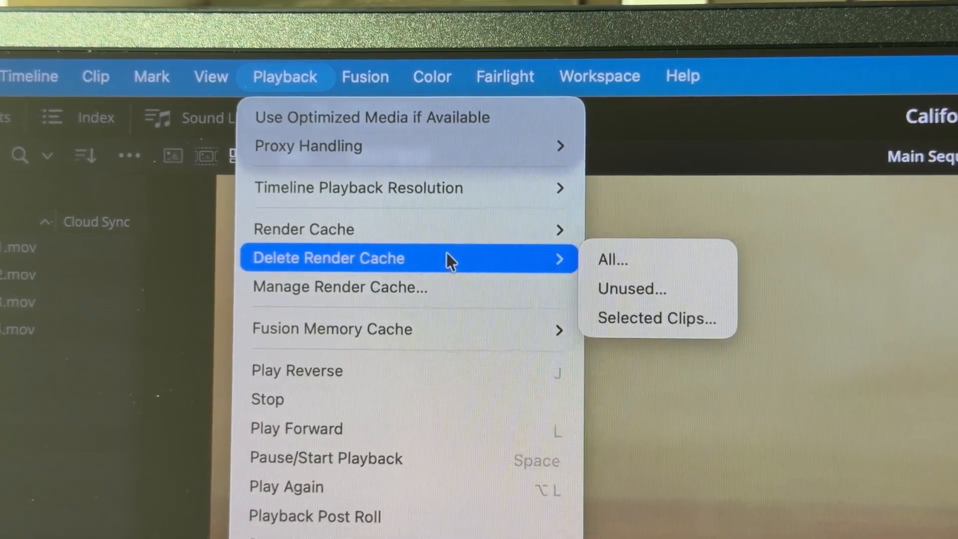
pyautogui.moveTo(353, 189)
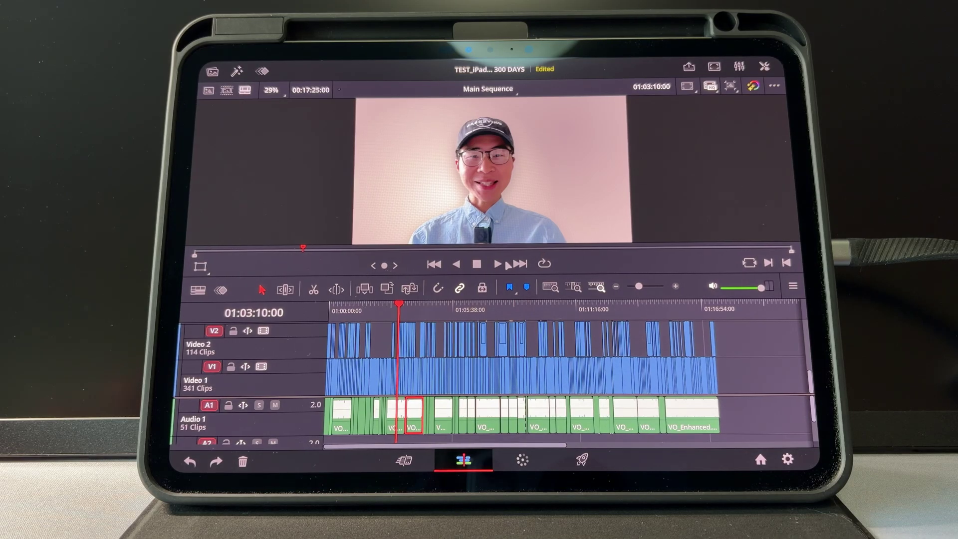
# Step: Play the 300 DAYS Main Sequence timeline on the iPad past 01:07:00
pyautogui.click(502, 263)
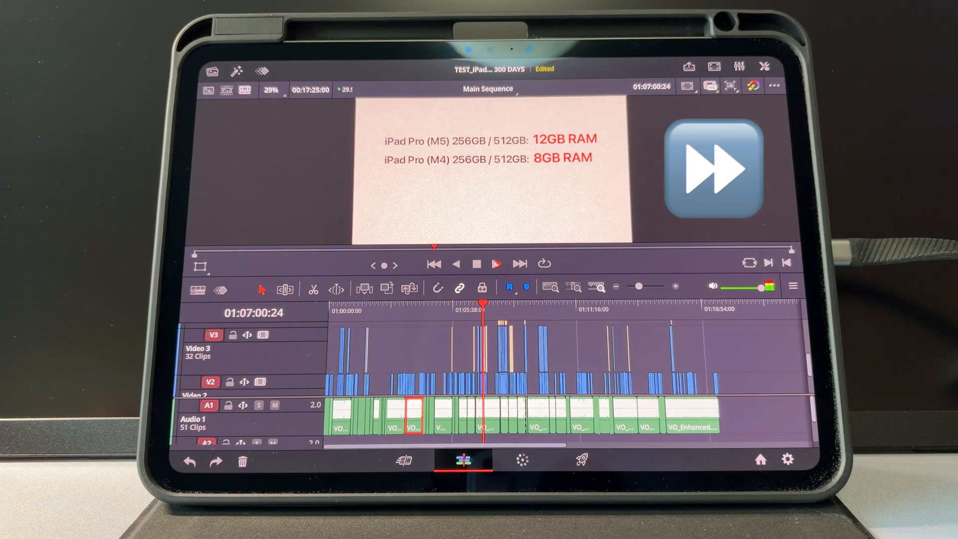
pyautogui.click(498, 264)
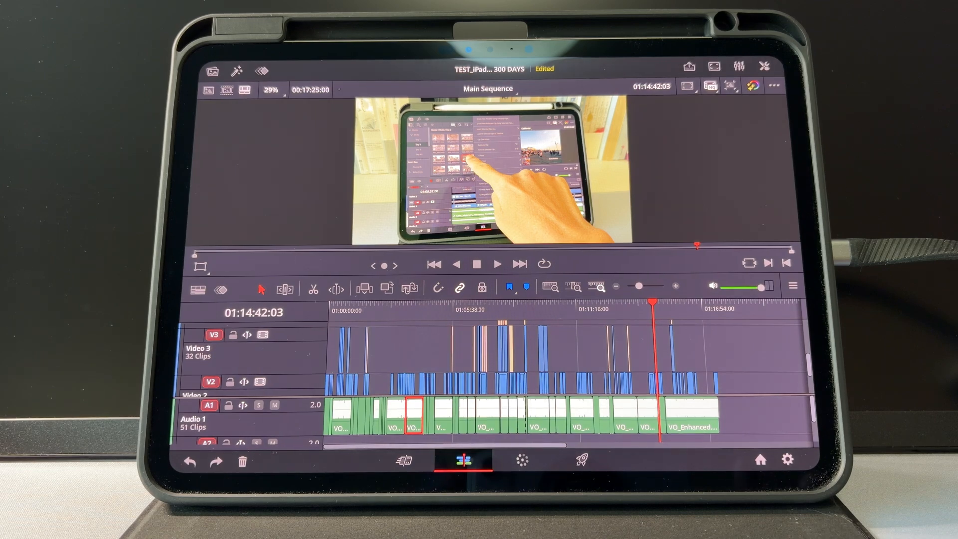
# Step: Stop the 300 DAYS timeline playback near its end at about 01:14:42
pyautogui.click(579, 460)
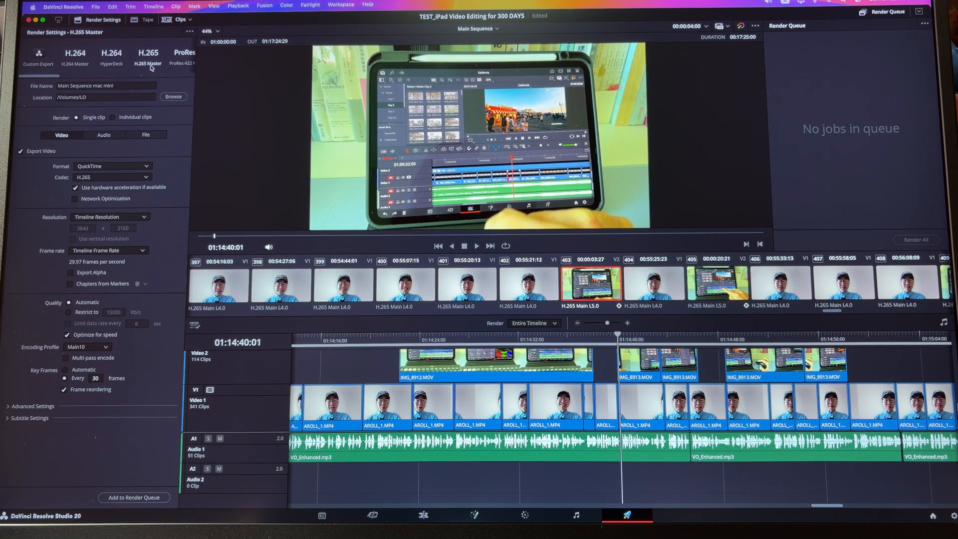
pyautogui.moveTo(146, 93)
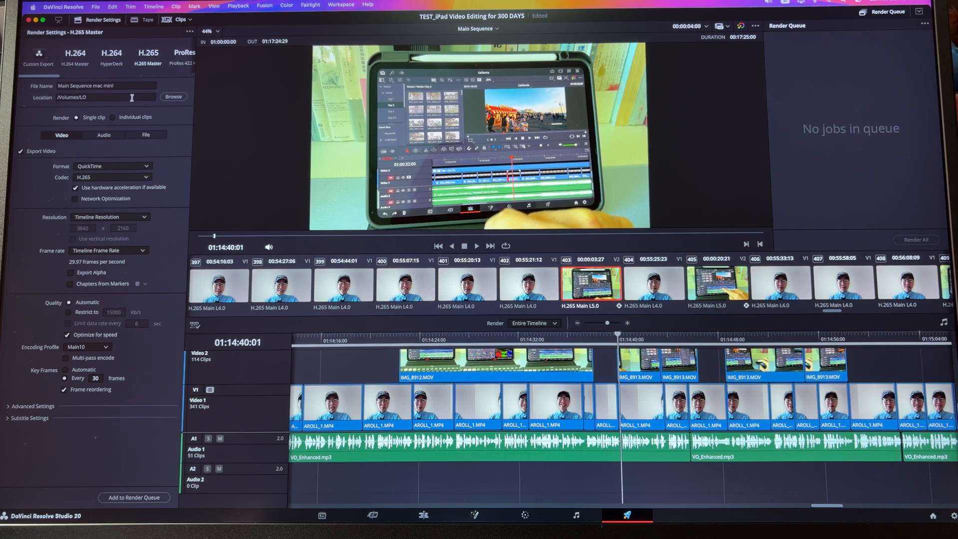
# Step: On the Mac mini Deliver page, set the H.265 Master export as 'Main Sequence mac mini' to /Volumes/LO
pyautogui.click(134, 497)
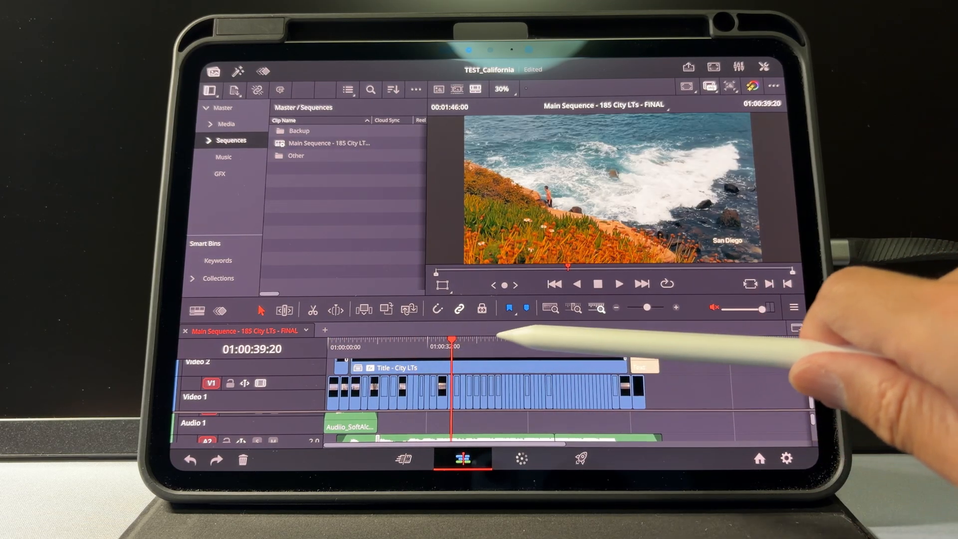
# Step: Play the TEST_California City LTs timeline on the iPad to about 58 seconds
pyautogui.click(521, 459)
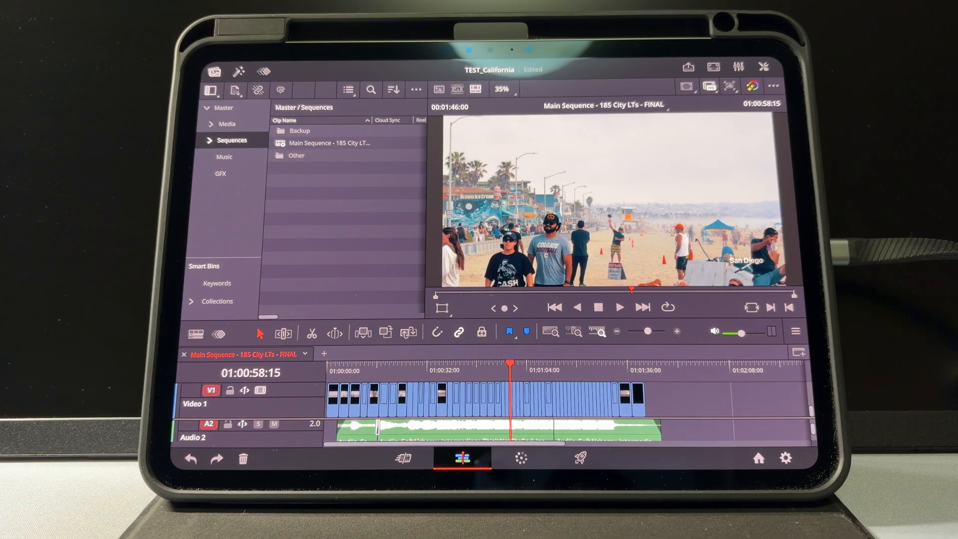
# Step: Queue the City LTs timeline with the H.265 Master preset and render all on the iPad
pyautogui.click(580, 457)
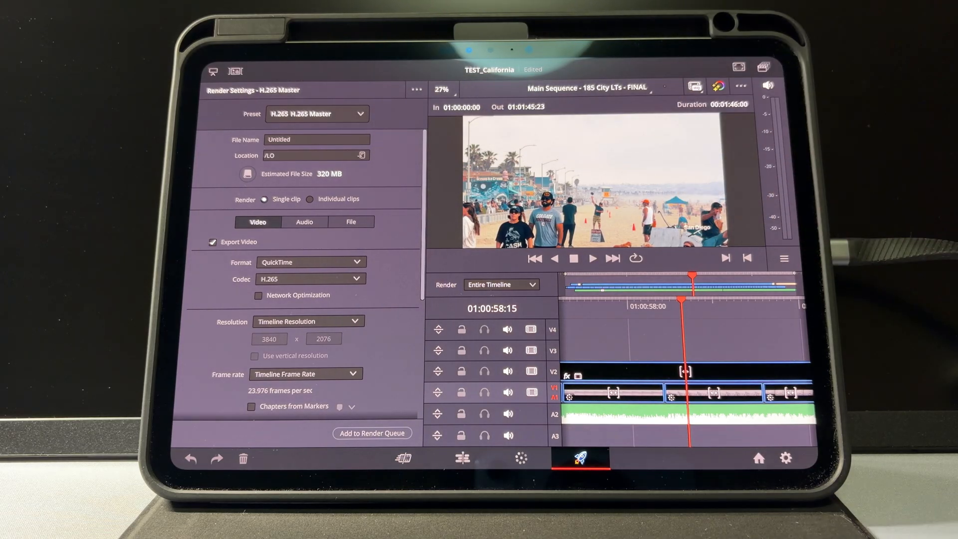
pyautogui.click(372, 433)
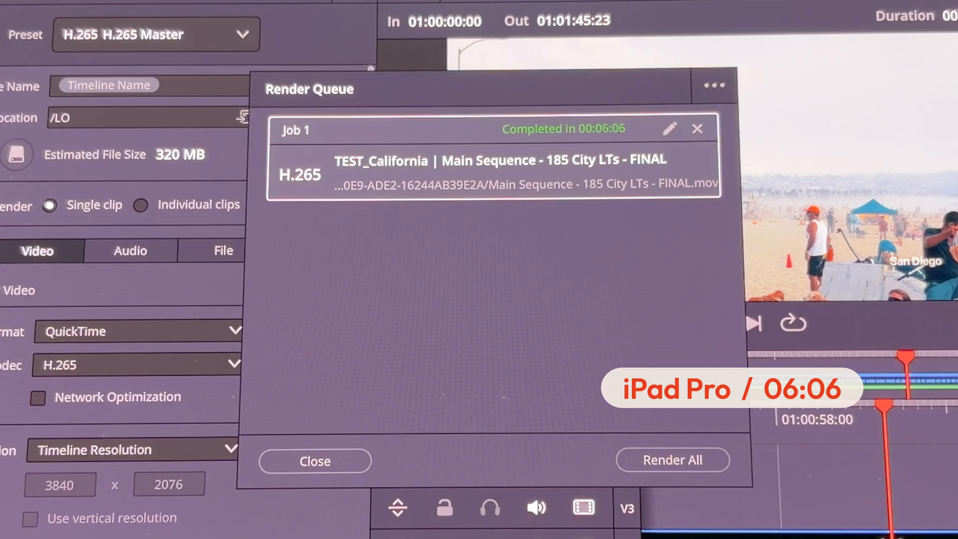
pyautogui.click(315, 461)
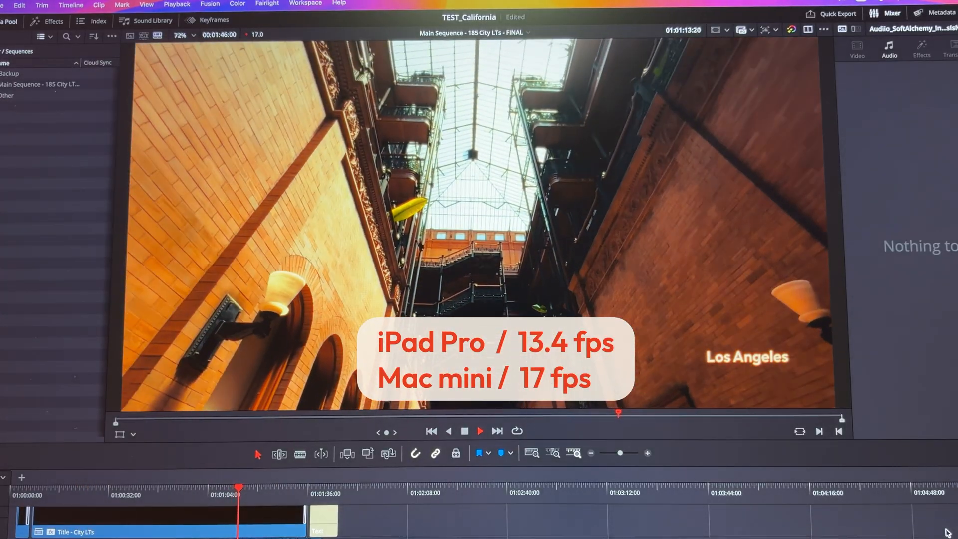
# Step: Check the Timeline Playback Resolution, then render the queued H.265 City LTs job on the Mac mini
pyautogui.click(236, 6)
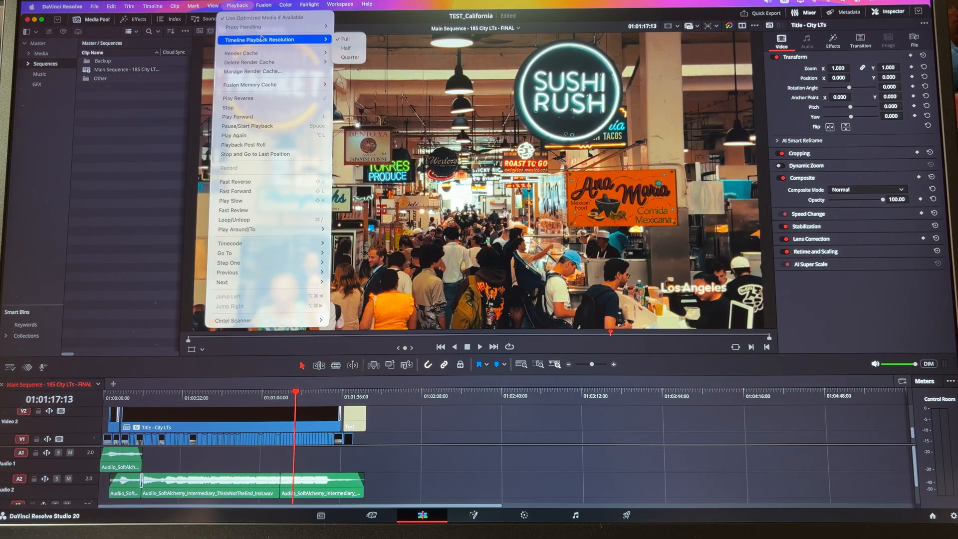
pyautogui.moveTo(348, 48)
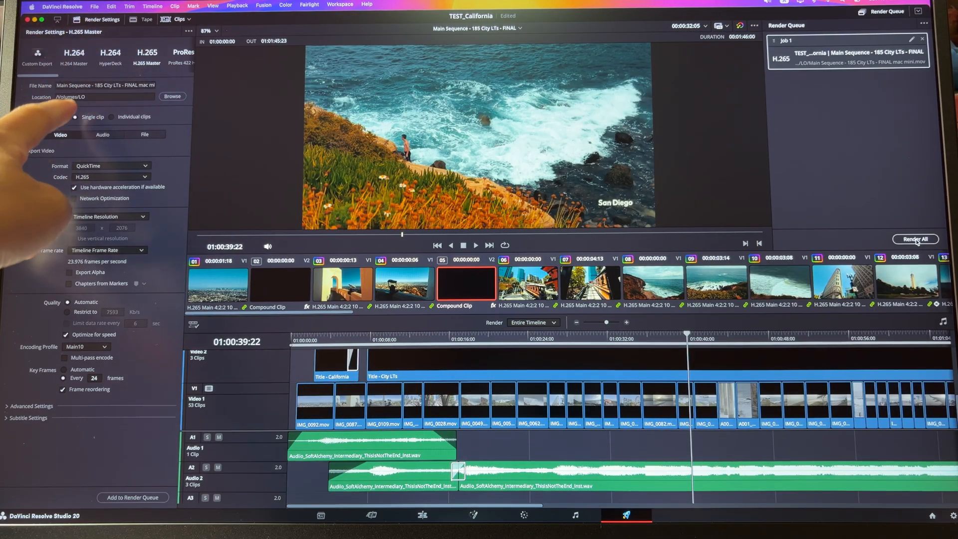
pyautogui.click(916, 239)
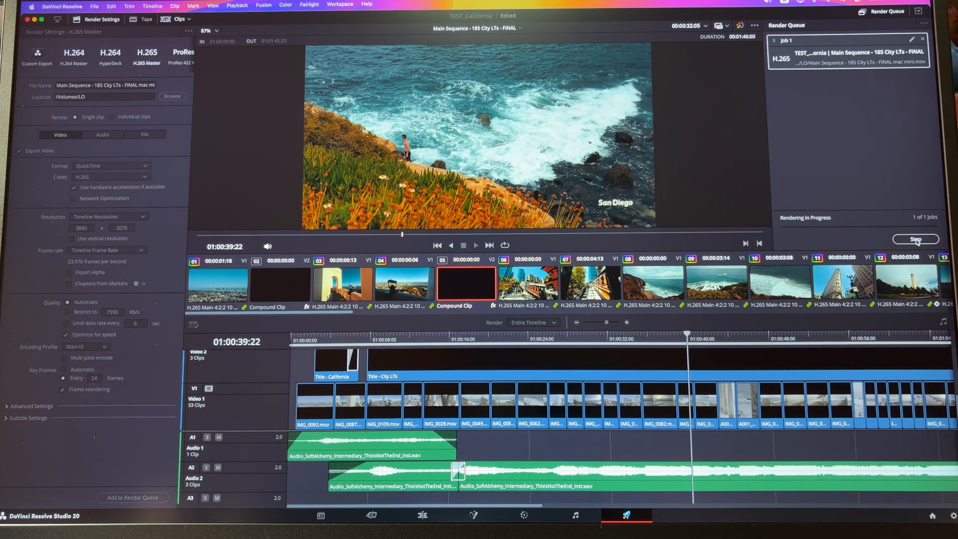